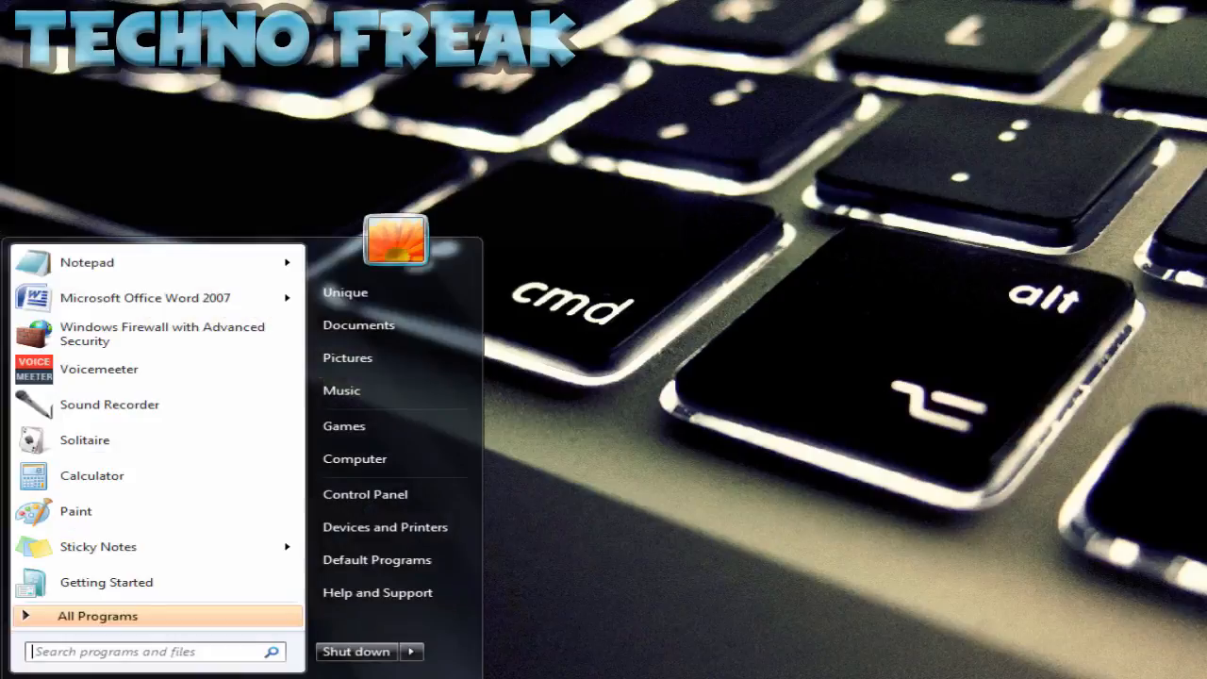
{"action": "mouse_move", "coordinate": [930, 583]}
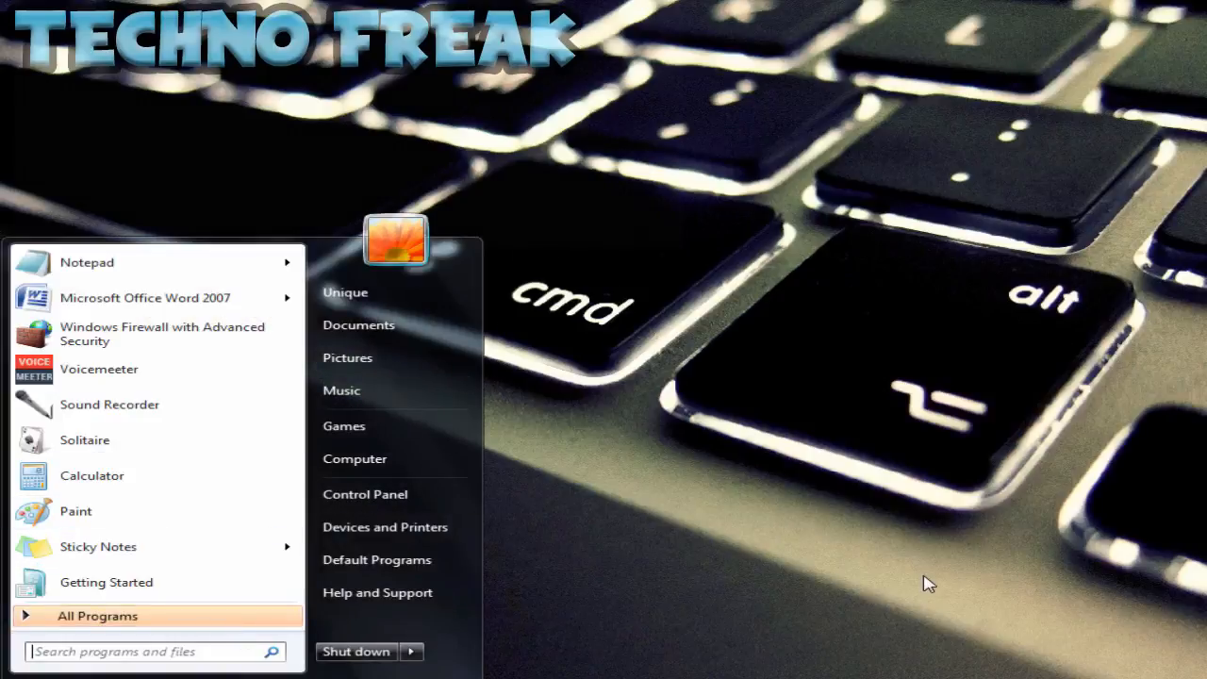
Search 'run' in the Start menu and open the Run dialog.
{"action": "type", "text": "run"}
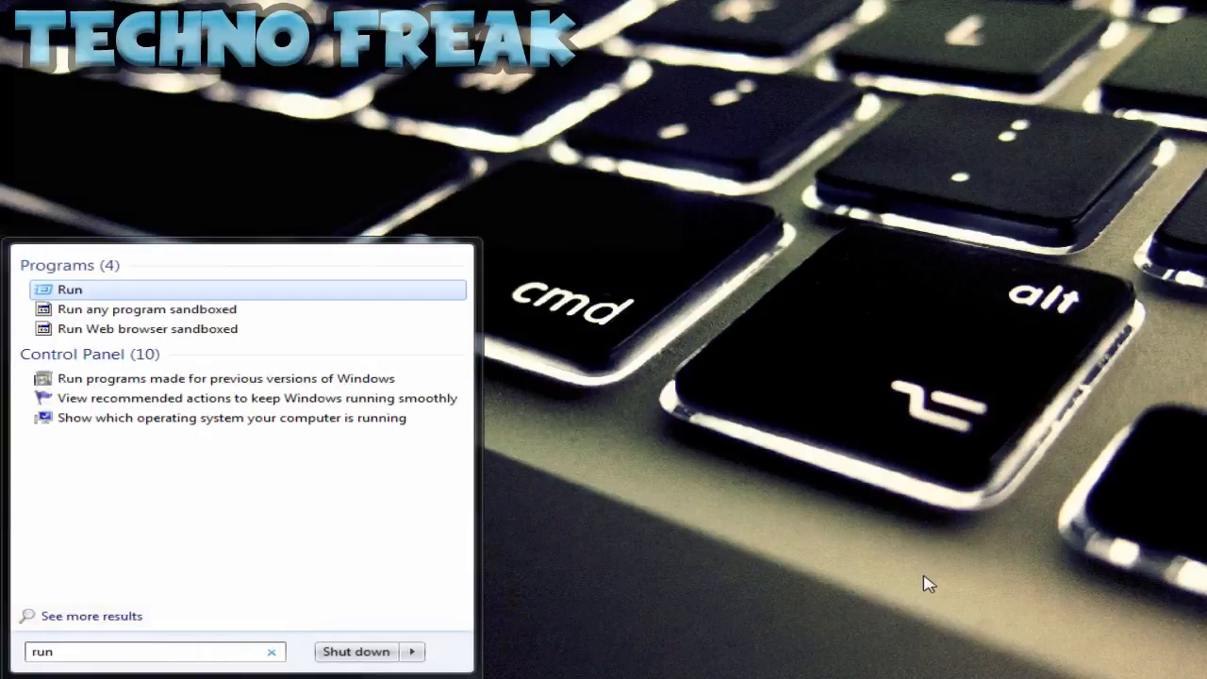
{"action": "left_click", "coordinate": [69, 290]}
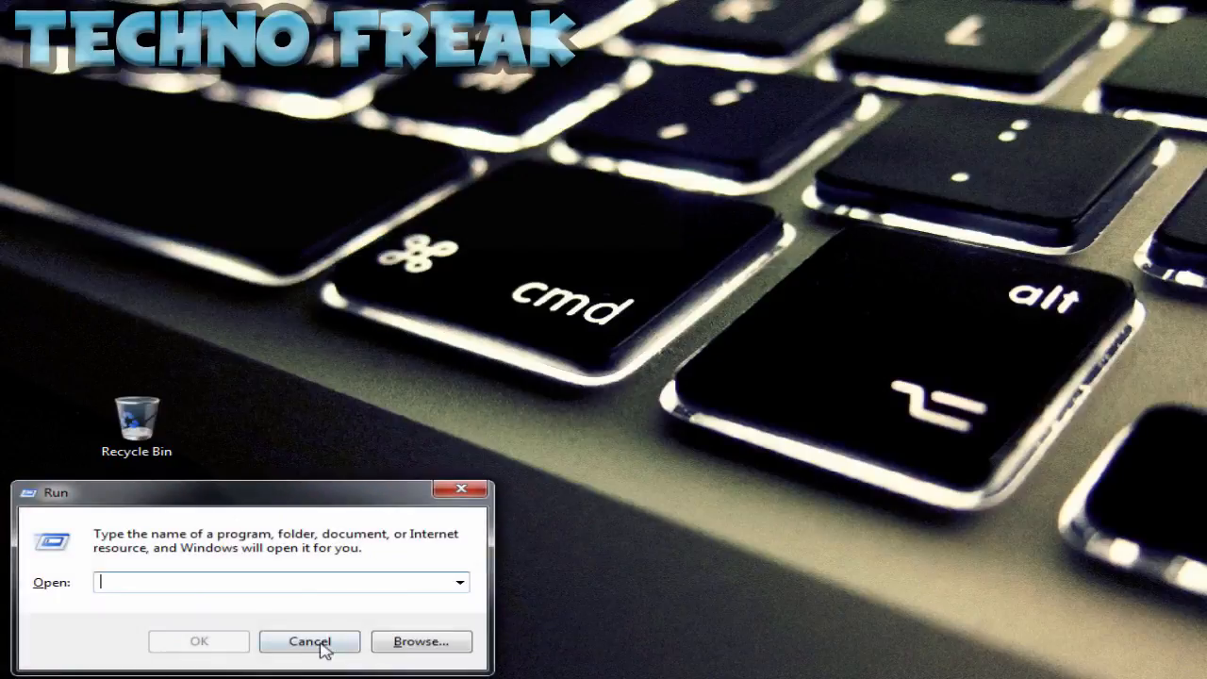
{"action": "mouse_move", "coordinate": [870, 433]}
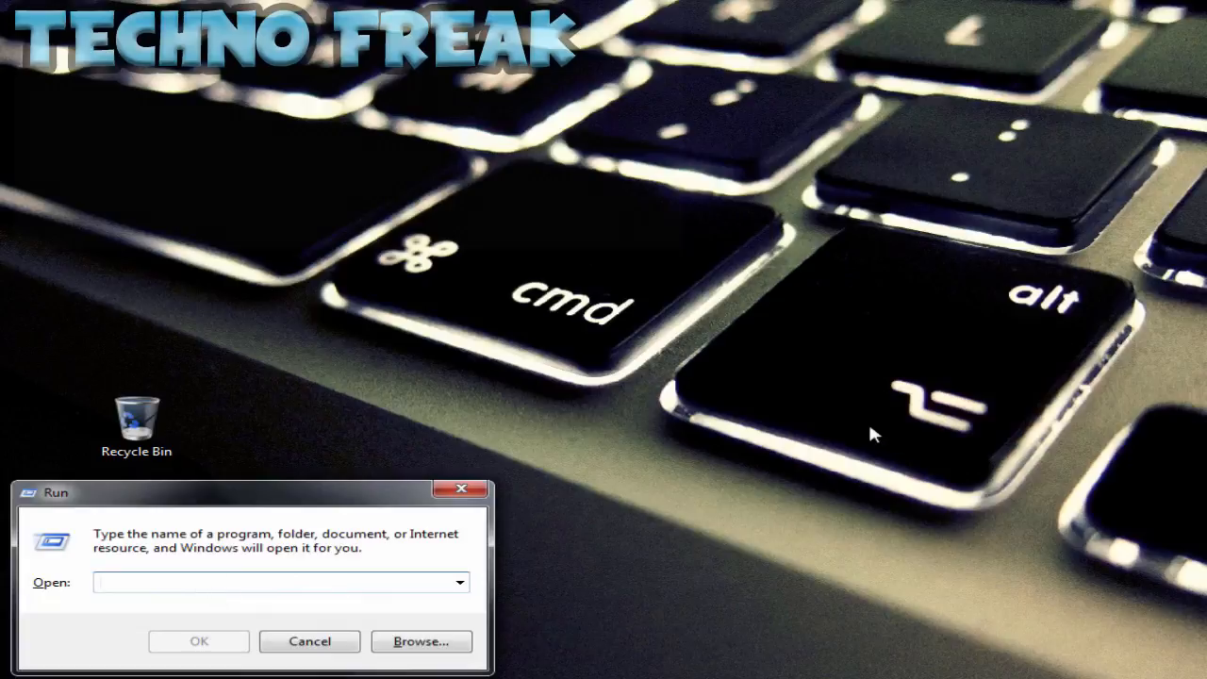
Run gpedit.msc to launch the Local Group Policy Editor.
{"action": "type", "text": "gpedit.ms"}
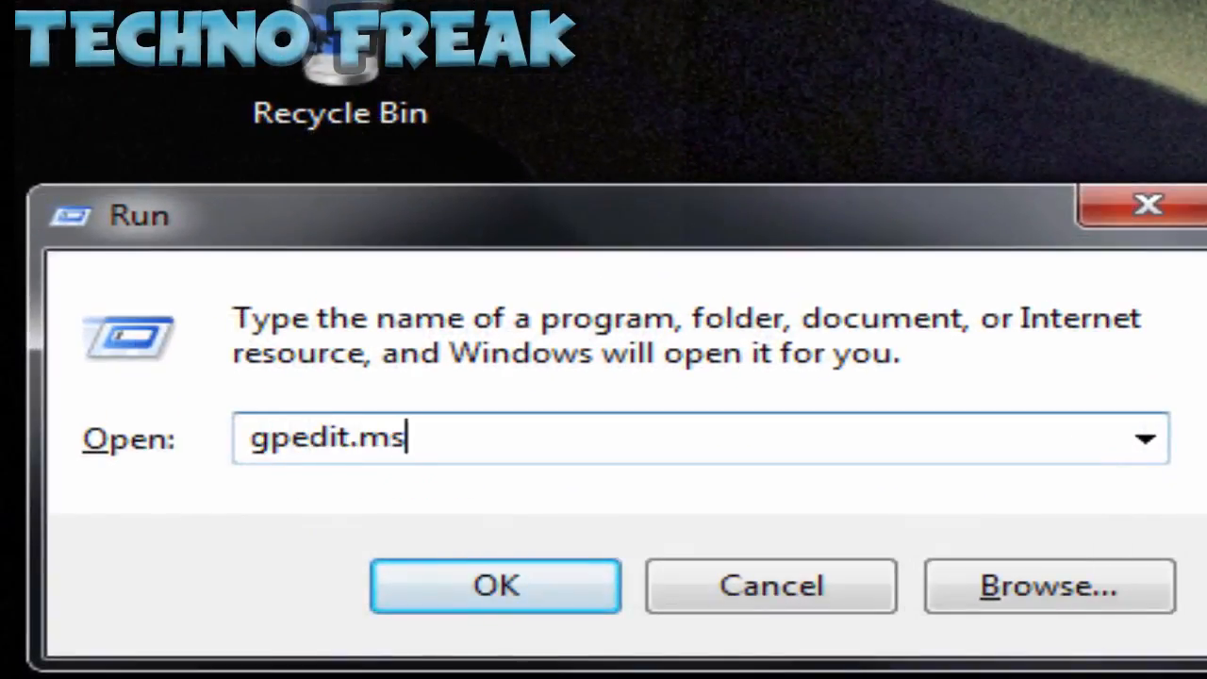
{"action": "left_click", "coordinate": [494, 585]}
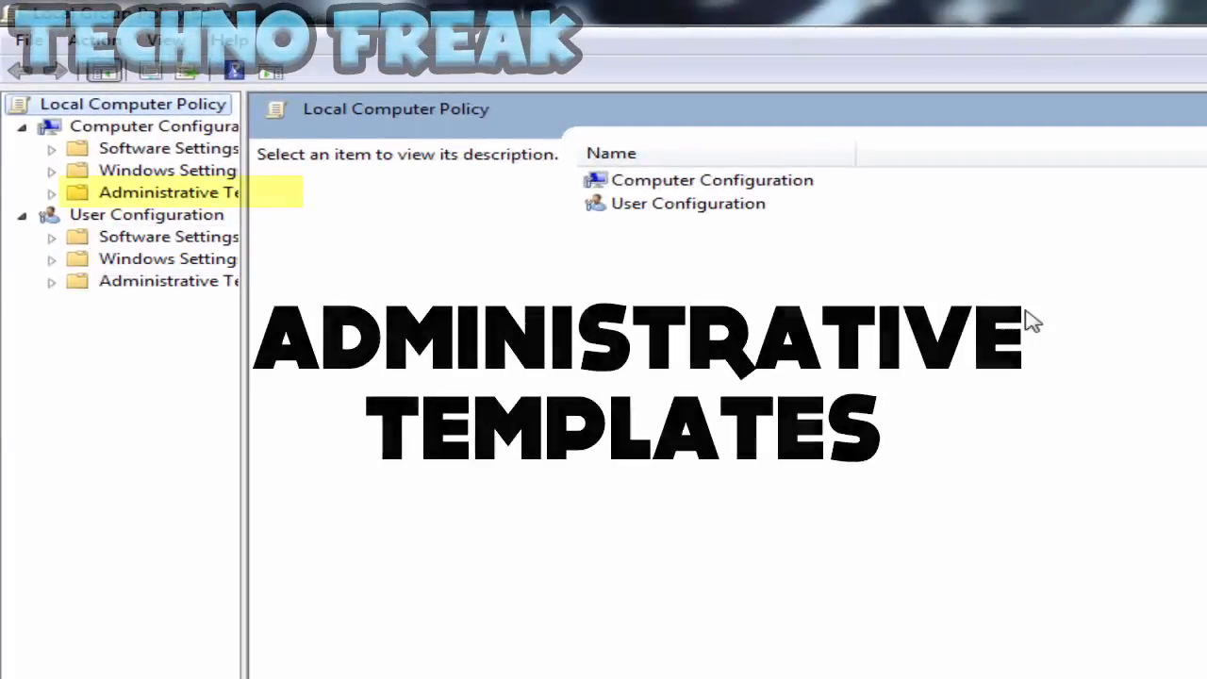
Browse Administrative Templates to QoS Packet Scheduler and open Limit reservable bandwidth.
{"action": "left_click", "coordinate": [168, 192]}
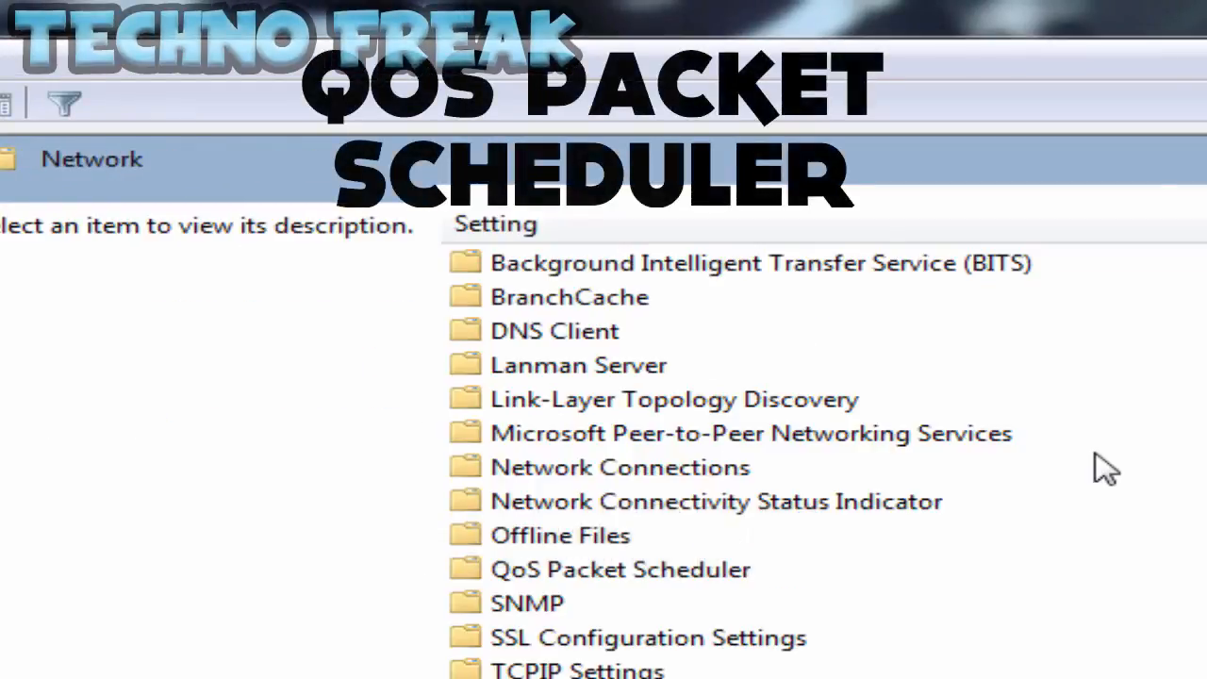
{"action": "left_click", "coordinate": [620, 569]}
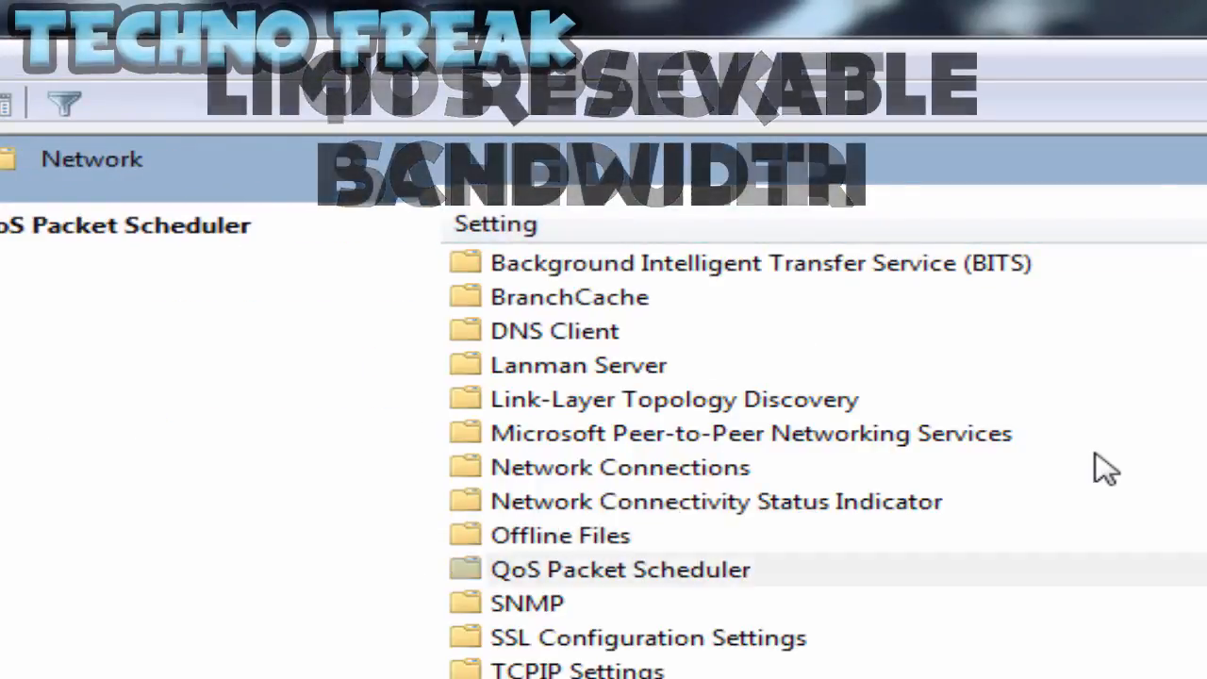
{"action": "double_click", "coordinate": [620, 569]}
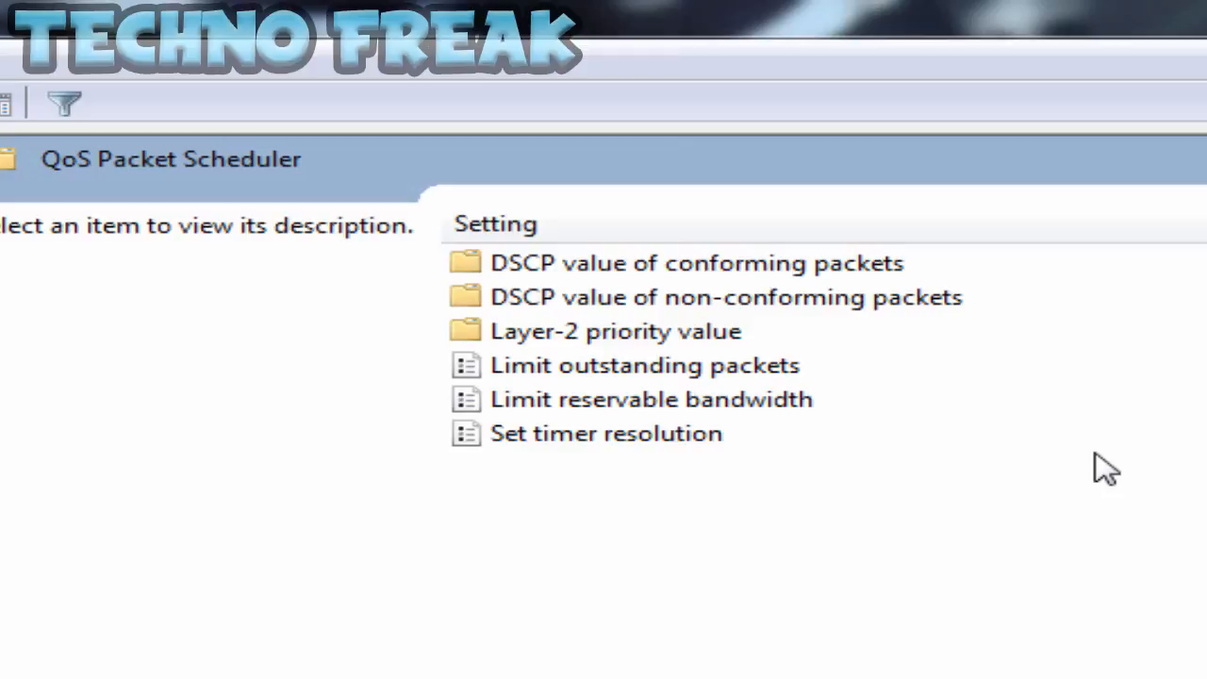
{"action": "left_click", "coordinate": [650, 399]}
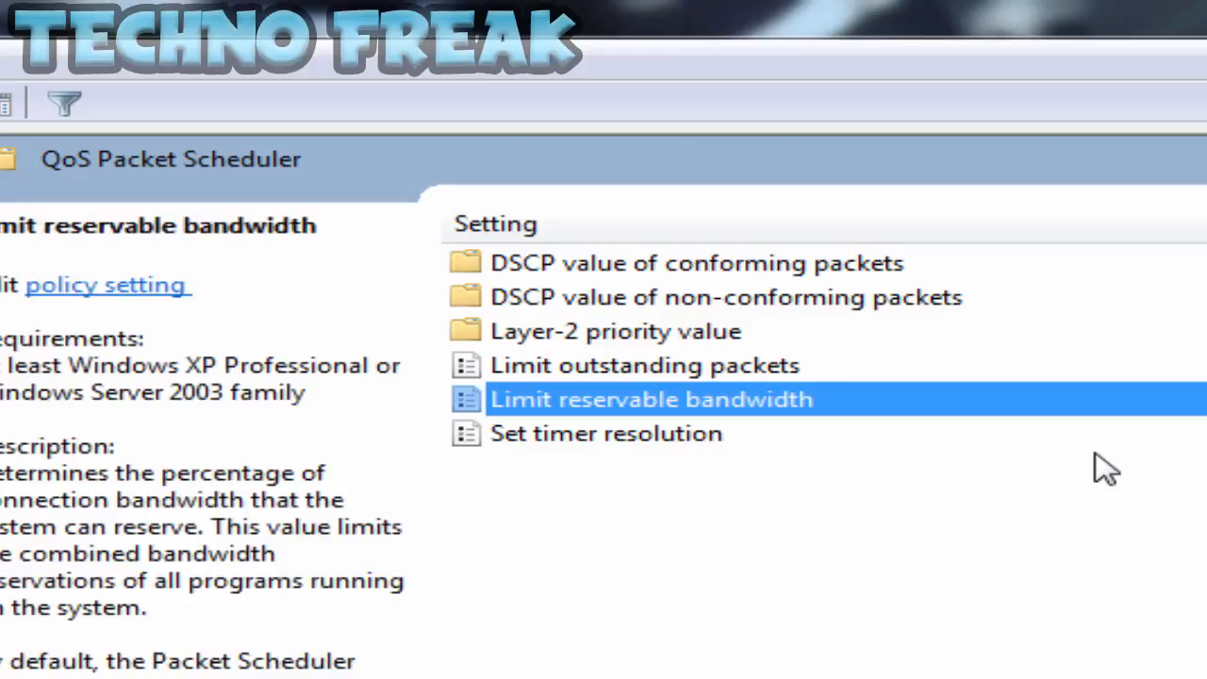
{"action": "double_click", "coordinate": [650, 399]}
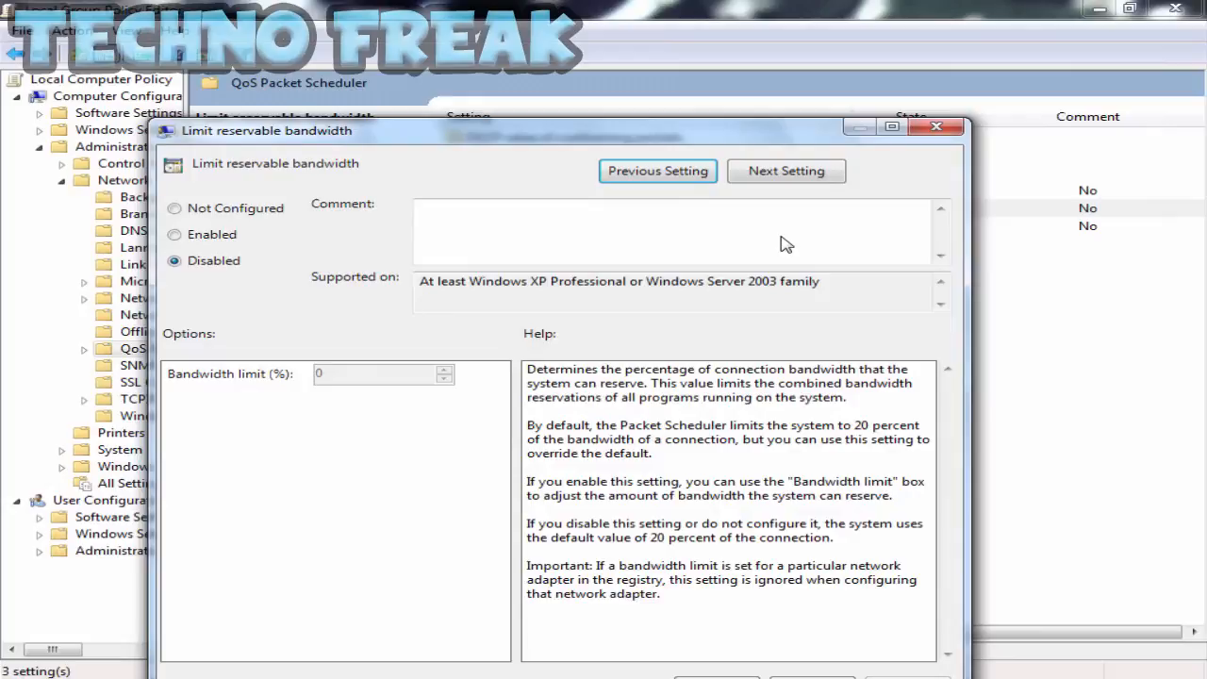
Switch the Limit reservable bandwidth option from Not Configured to Disabled.
{"action": "left_click", "coordinate": [174, 208]}
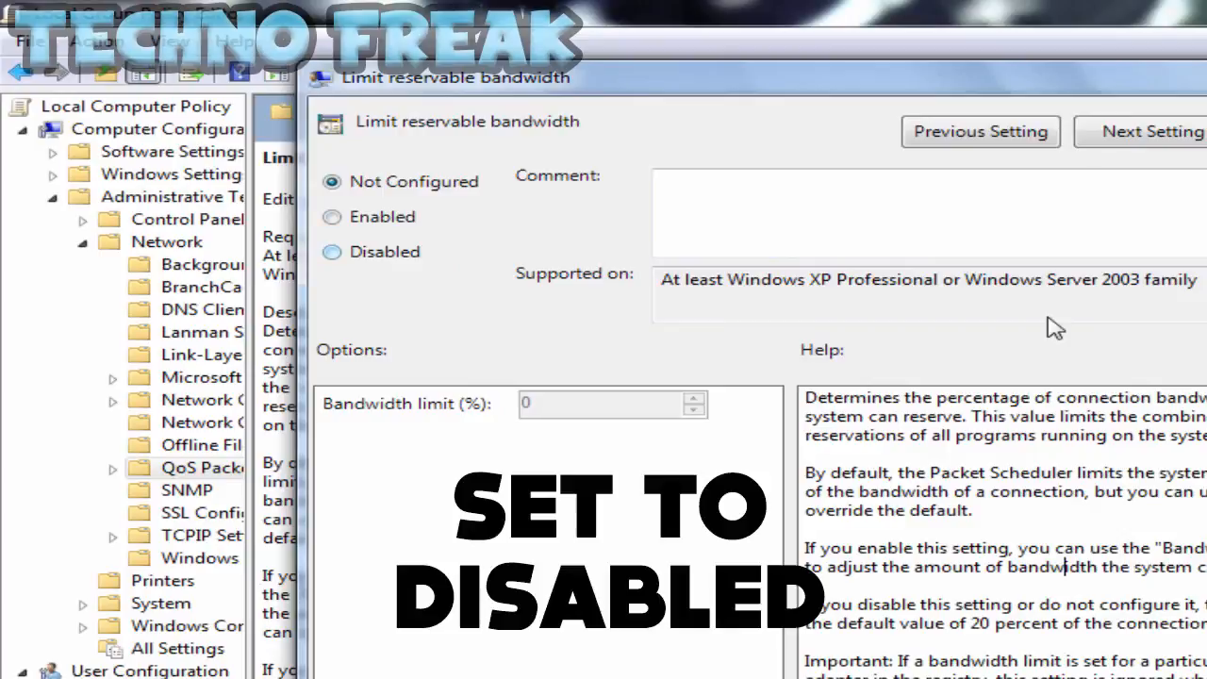
{"action": "left_click", "coordinate": [332, 252]}
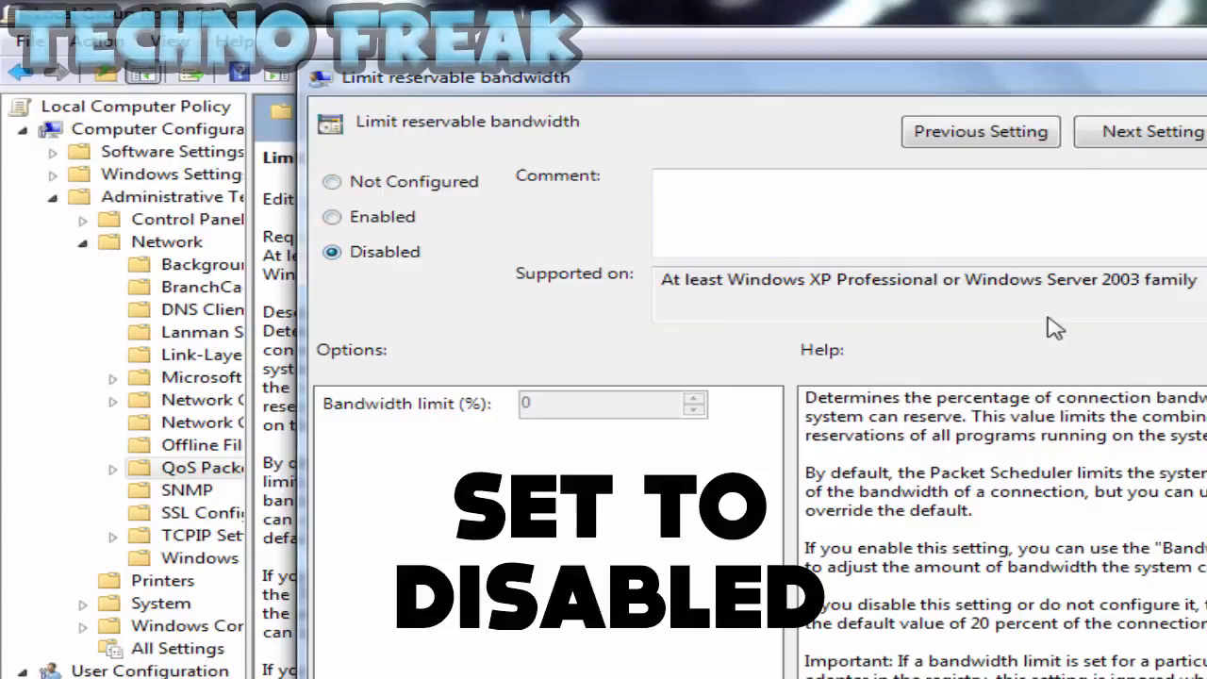